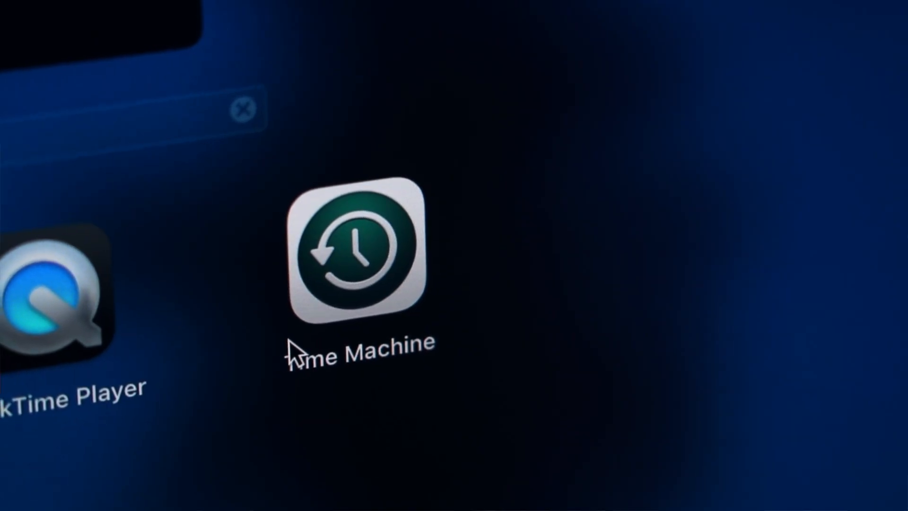
- Launch Time Machine from the Launchpad search results
{"action": "double_click", "coordinate": [357, 251]}
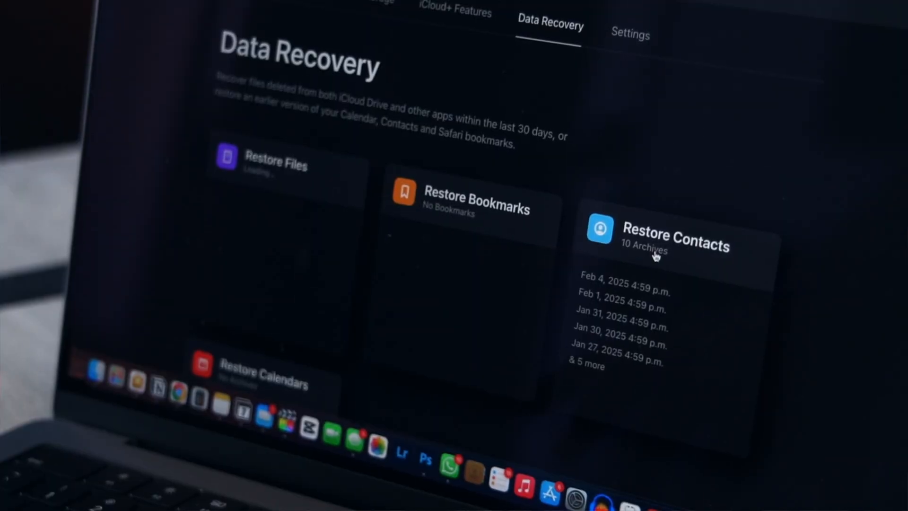
- Scroll the iCloud Data Recovery page past Restore Files, Bookmarks, Contacts and Calendars
{"action": "scroll", "scroll_direction": "down", "scroll_amount": 3}
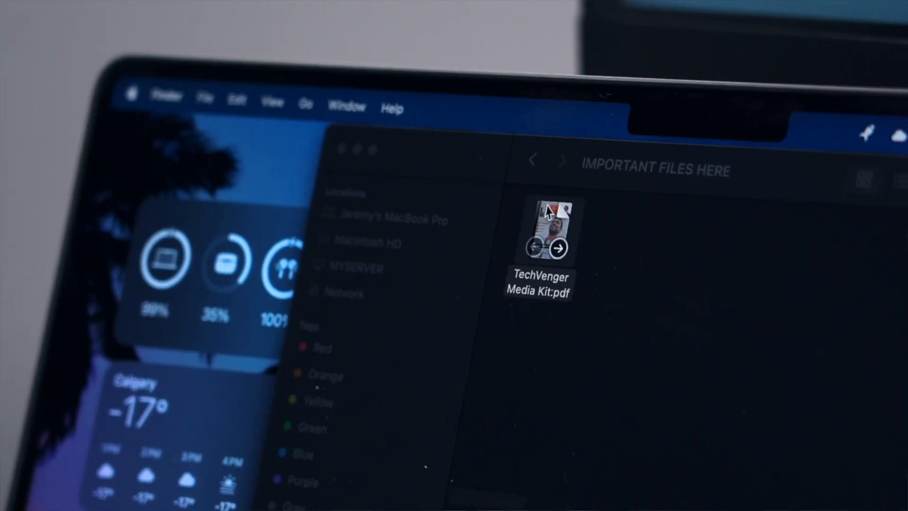
- Open TechVenger Media Kit.pdf in Preview from its Finder context menu
{"action": "right_click", "coordinate": [548, 220]}
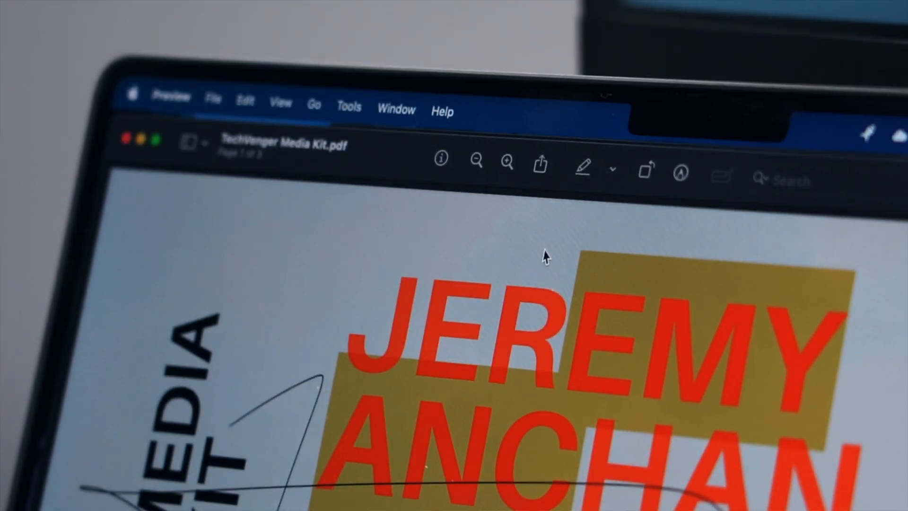
{"action": "left_click", "coordinate": [213, 98]}
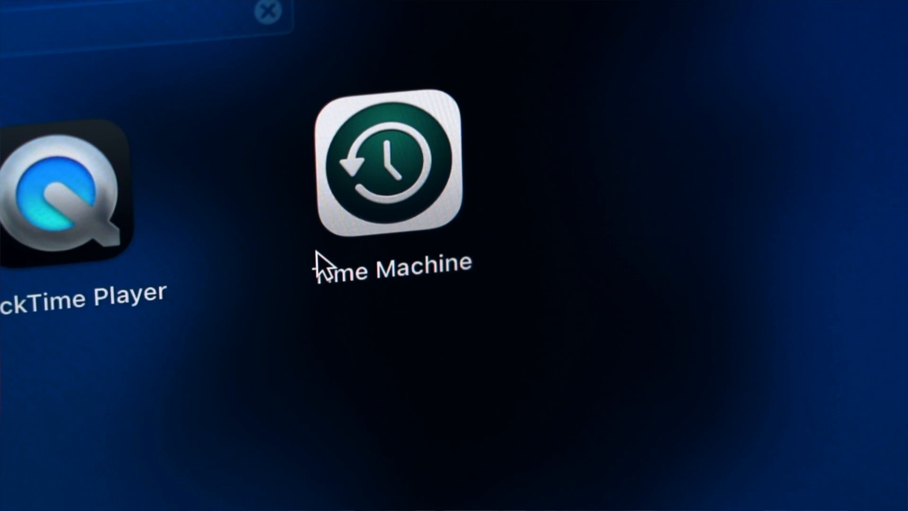
- Launch Time Machine from its Launchpad icon
{"action": "left_click", "coordinate": [385, 168]}
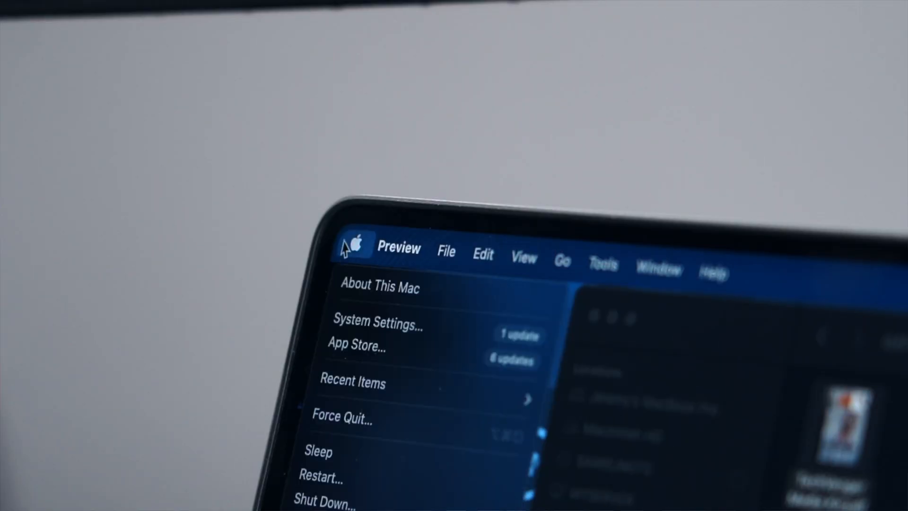
- Reach the Time Machine settings via Apple menu > System Settings > General
{"action": "left_click", "coordinate": [377, 323]}
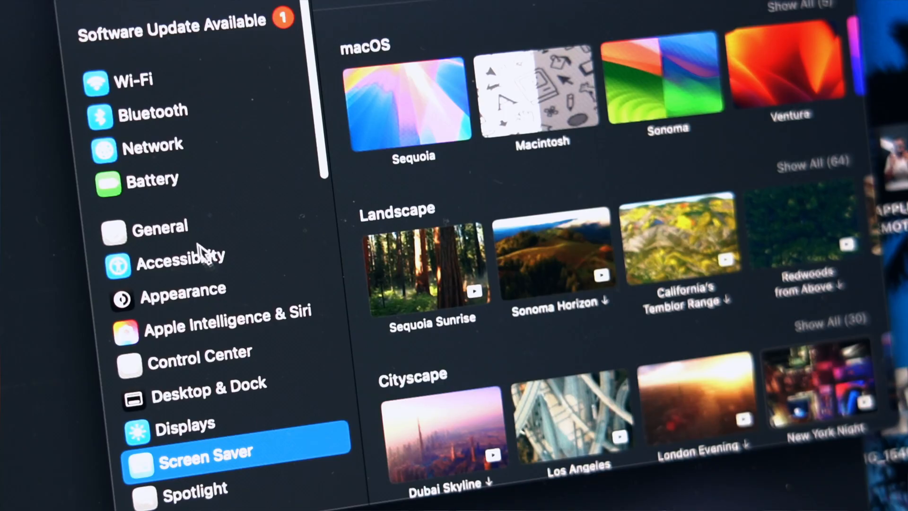
{"action": "left_click", "coordinate": [174, 225]}
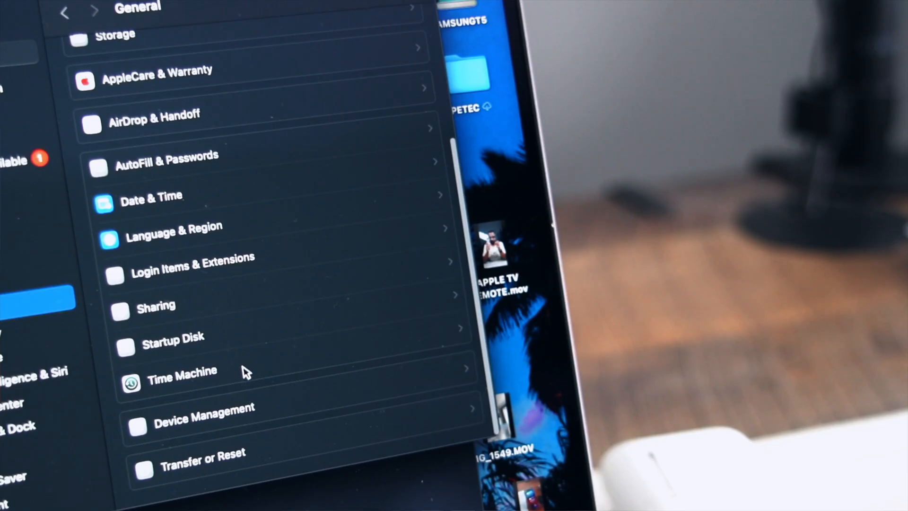
{"action": "left_click", "coordinate": [182, 371]}
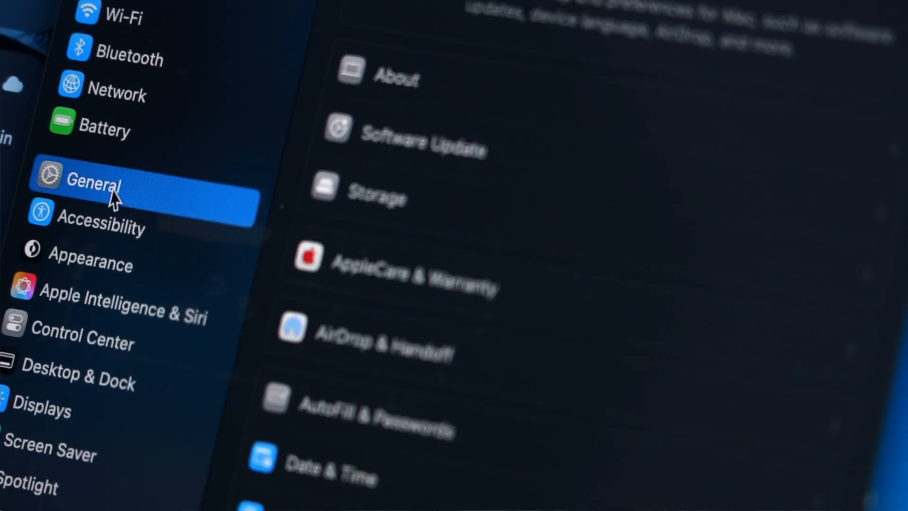
- Reveal Open Migration Assistant on the General > Transfer or Reset page
{"action": "scroll", "scroll_direction": "down", "scroll_amount": 3}
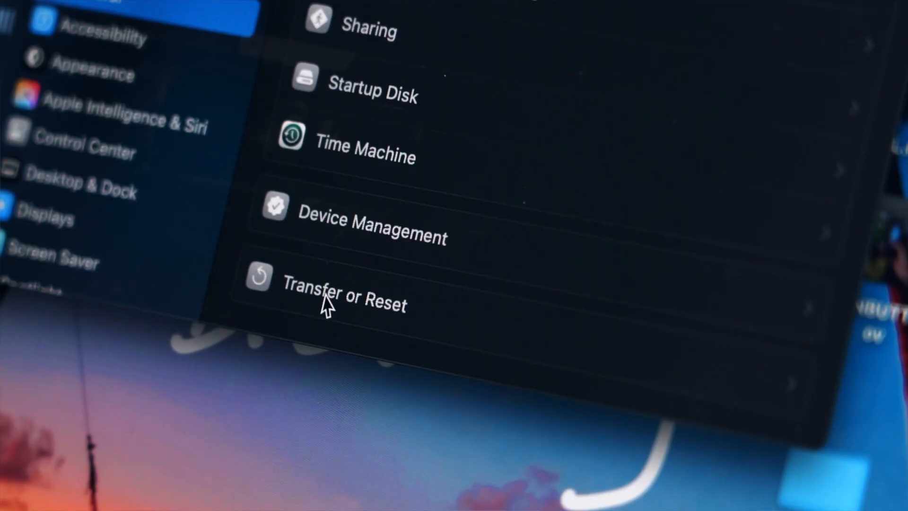
{"action": "left_click", "coordinate": [341, 296]}
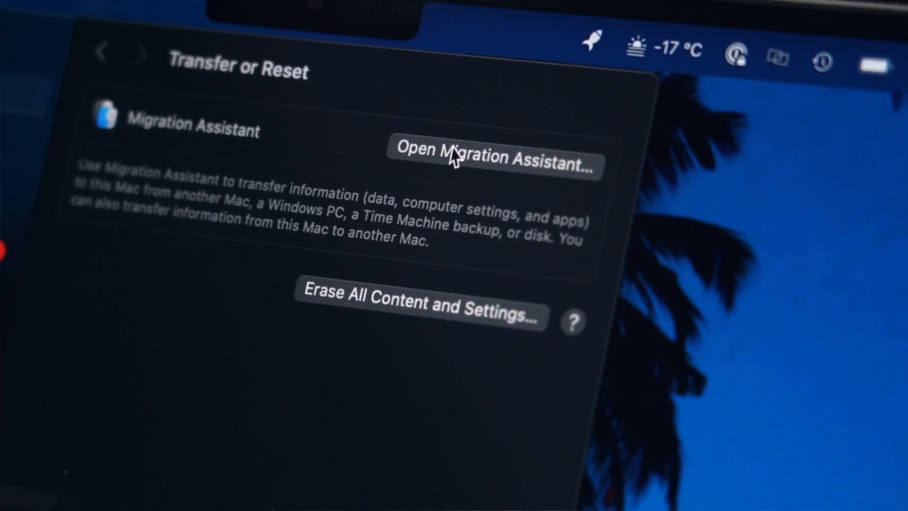